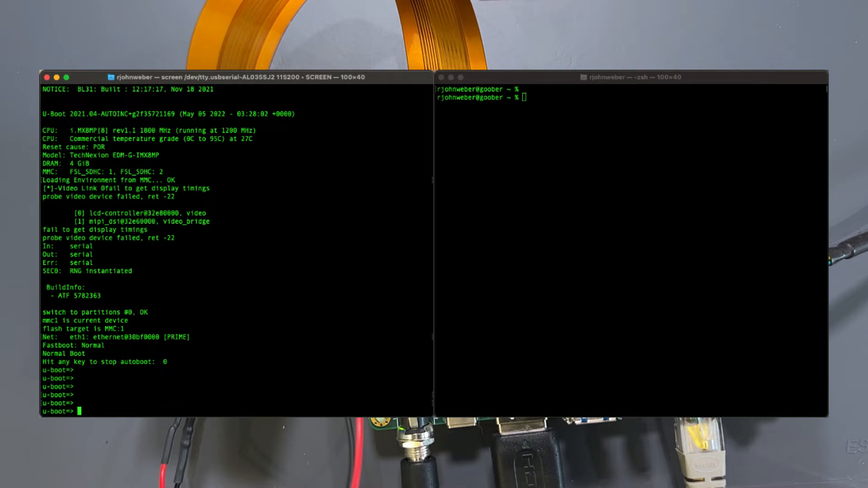
- Run 'fatls mmc 1' at the U-Boot prompt and copy the tevi-ap1302 overlay name from the listing
type("fatls")
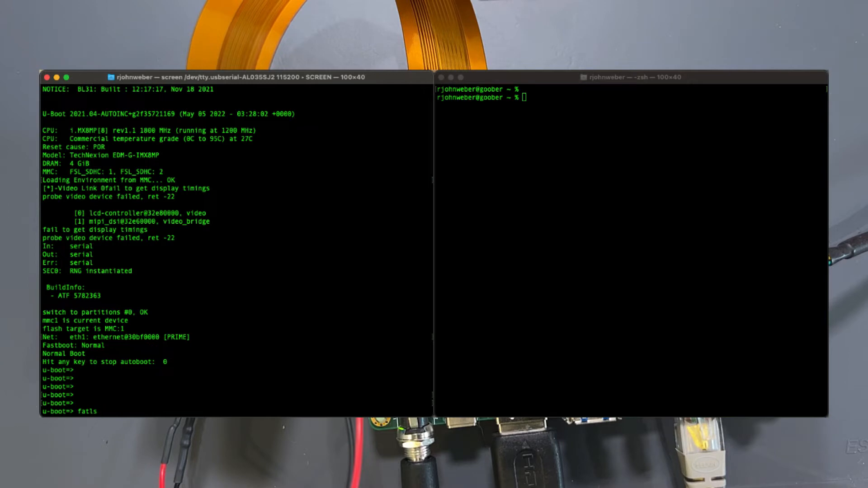
type("mmc 1")
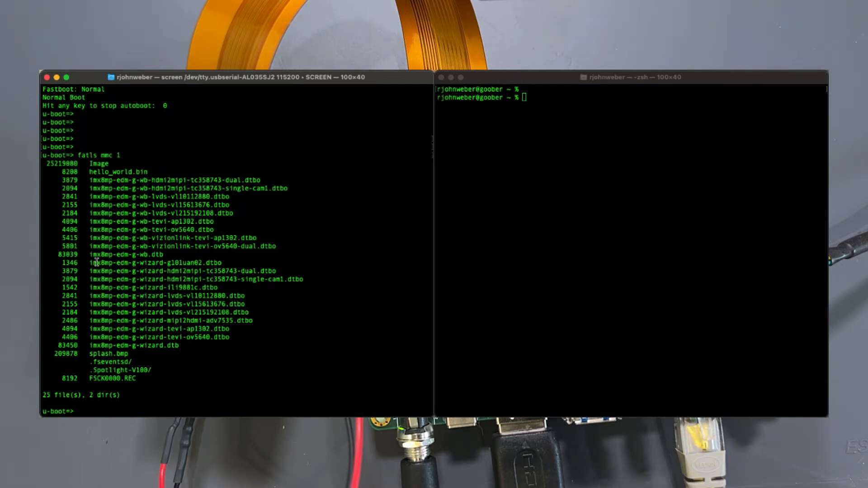
mouse_move(153, 224)
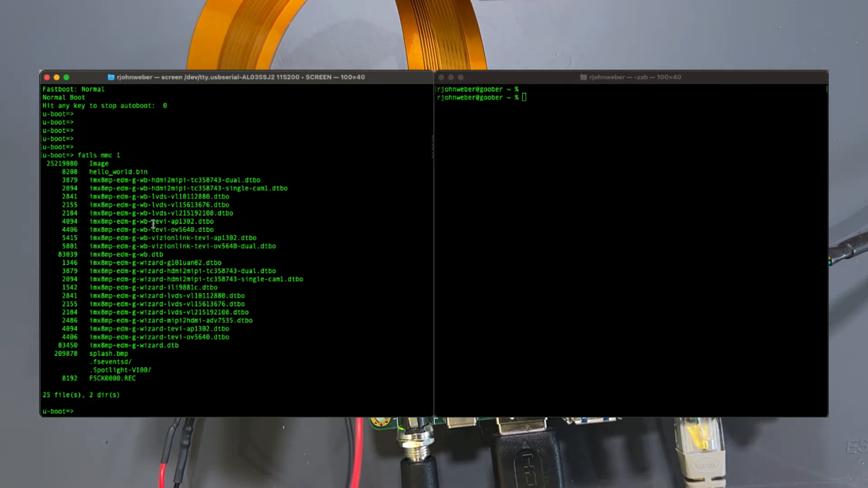
double_click(171, 221)
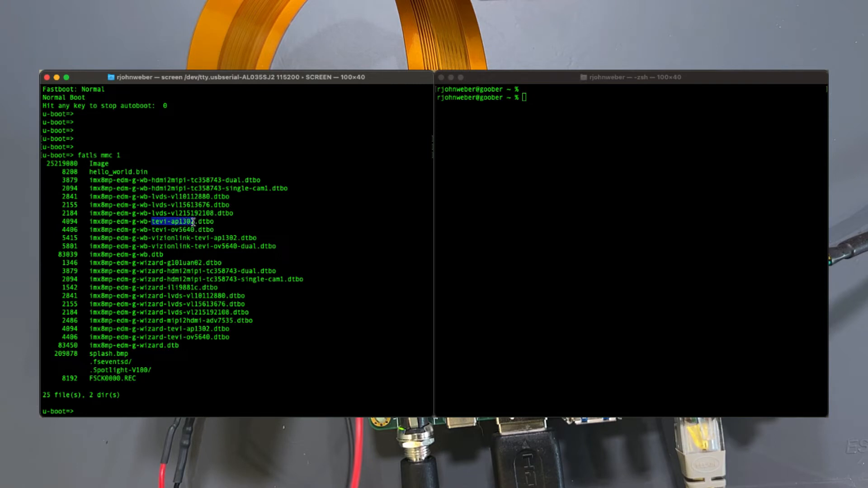
right_click(172, 221)
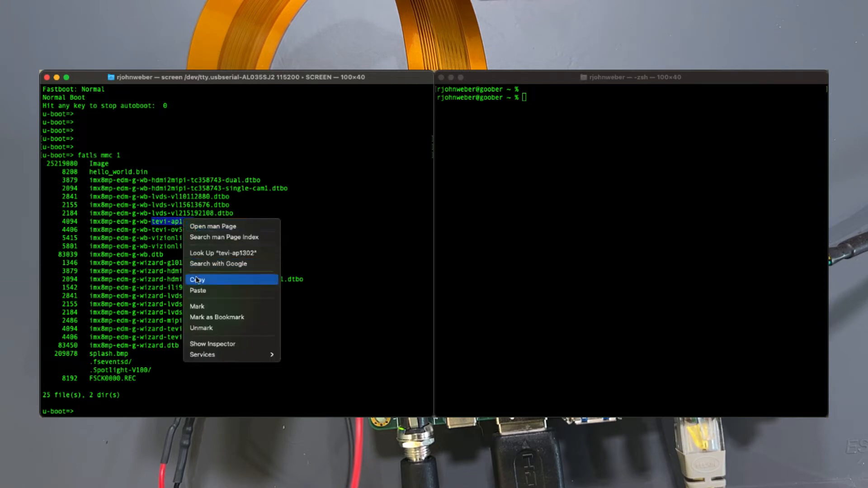
left_click(198, 279)
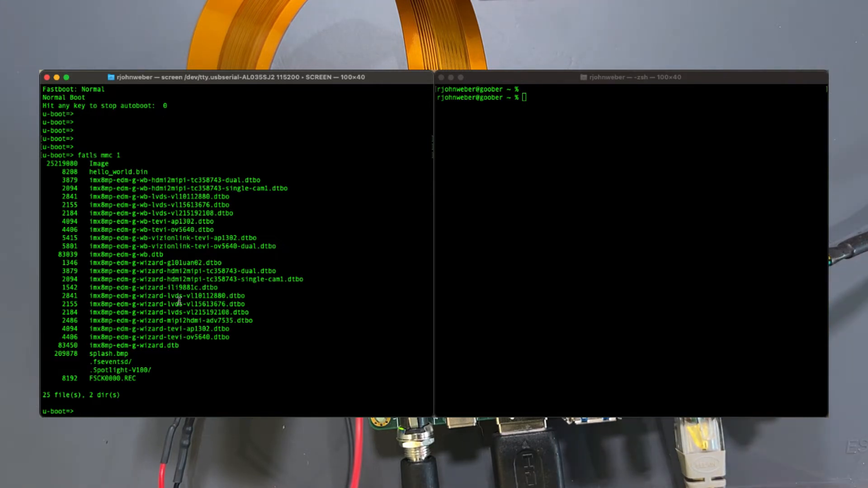
- Set dtoverlay to tevi-ap1302 with setenv and persist it with saveenv before booting
type("setenv dt")
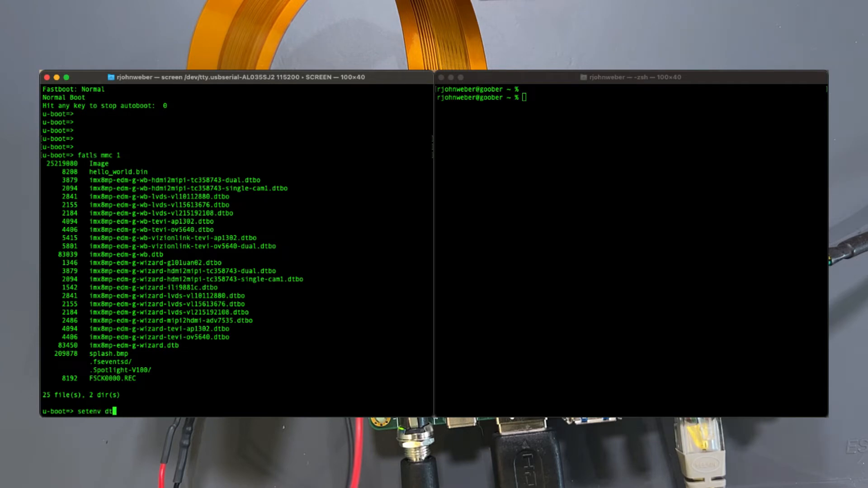
type("overlay")
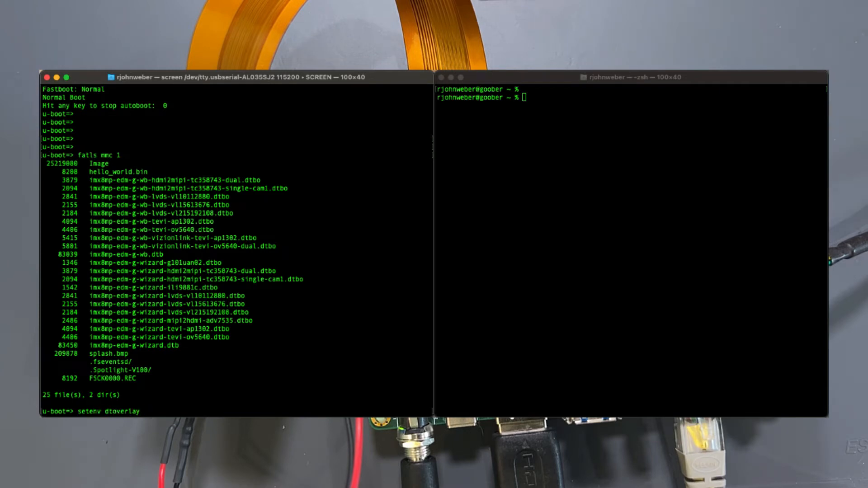
type("tevi-ap1302")
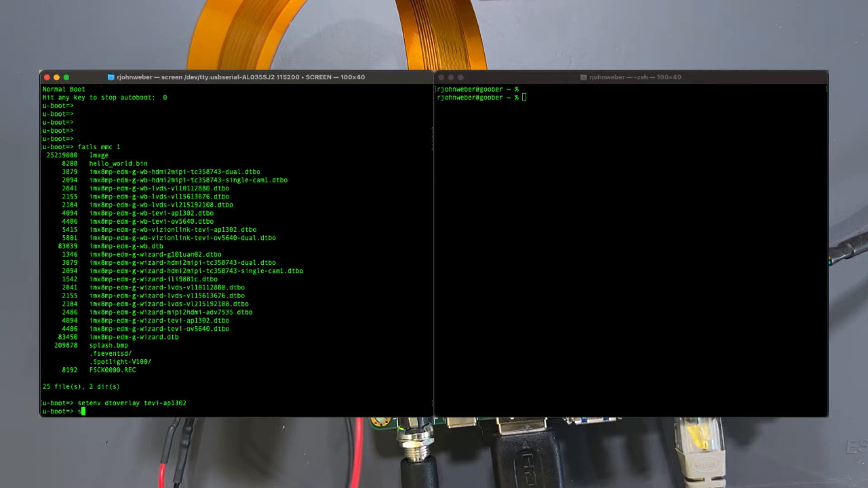
type("saveenv")
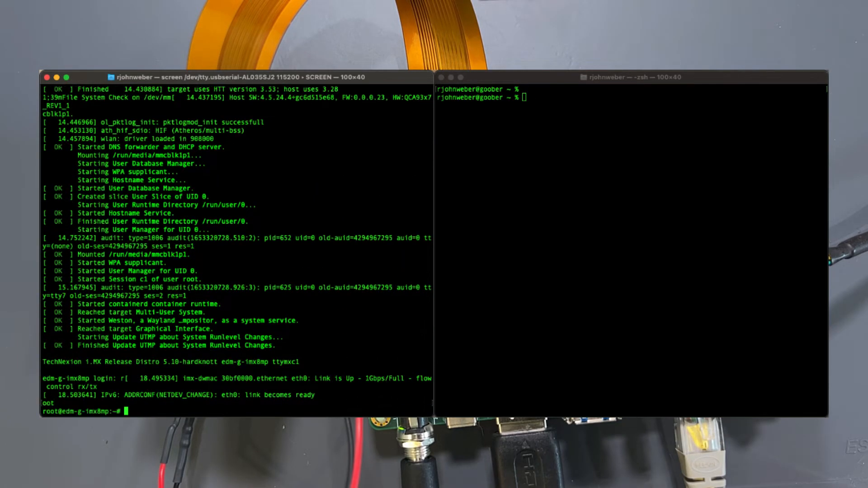
- Clear the right terminal ahead of the SSH login as root to edm-g-imx8mp.local
type("clear")
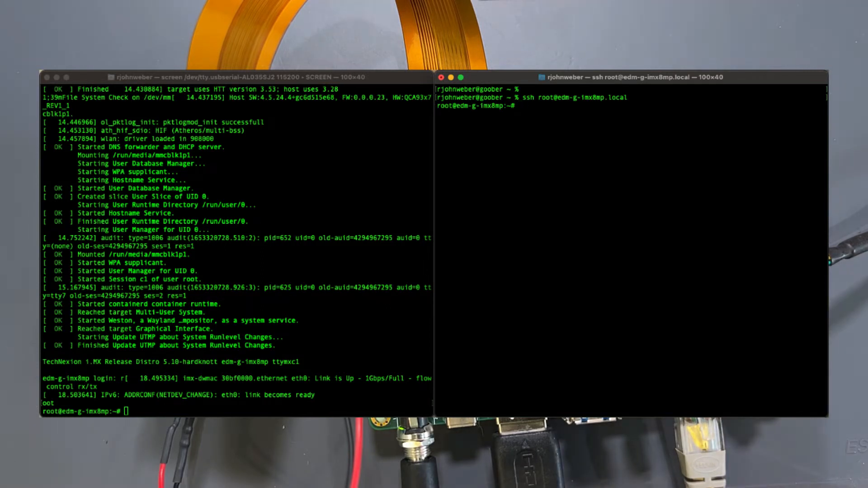
mouse_move(497, 251)
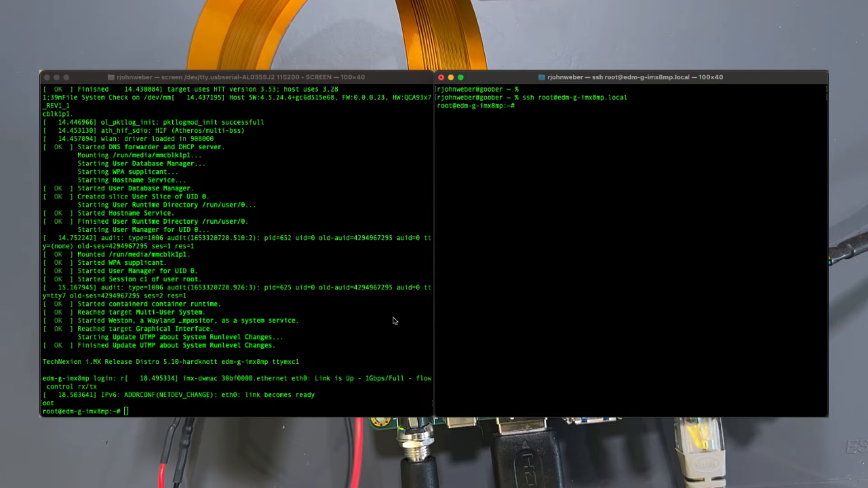
mouse_move(277, 356)
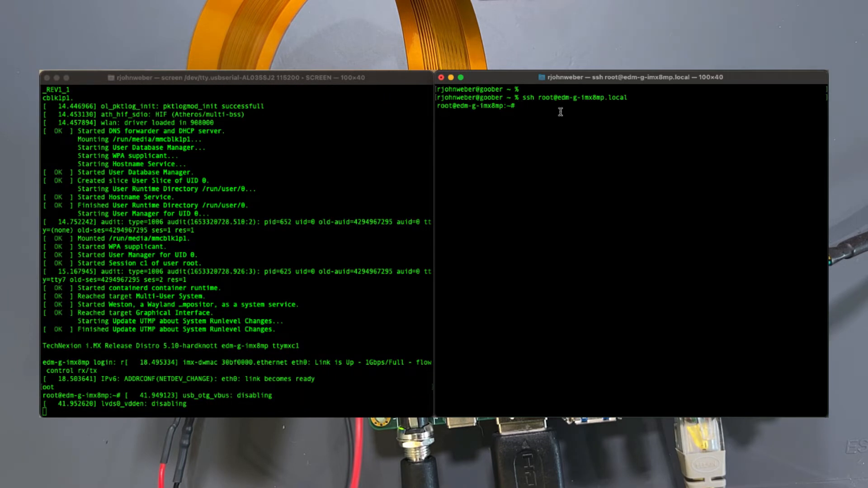
- Start the cv_camera_latency_mt.py command for device 1 and check /dev for the video1 node
type("./cv")
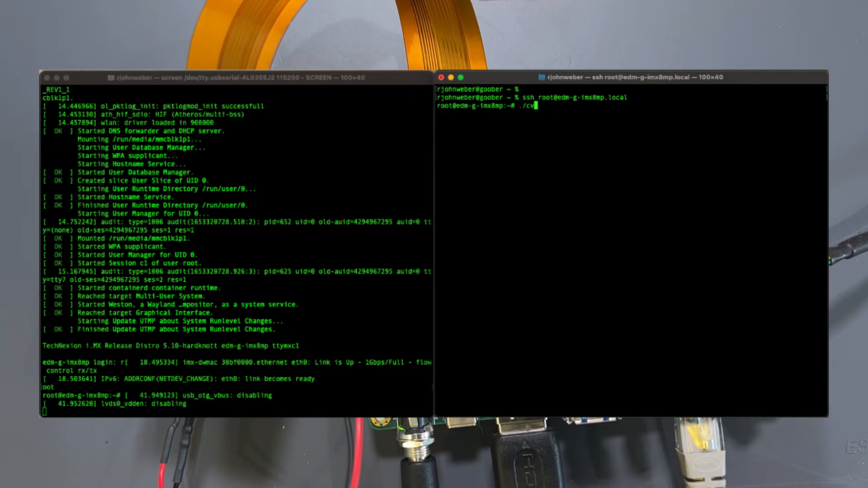
type("camera_latency_mt.py -d")
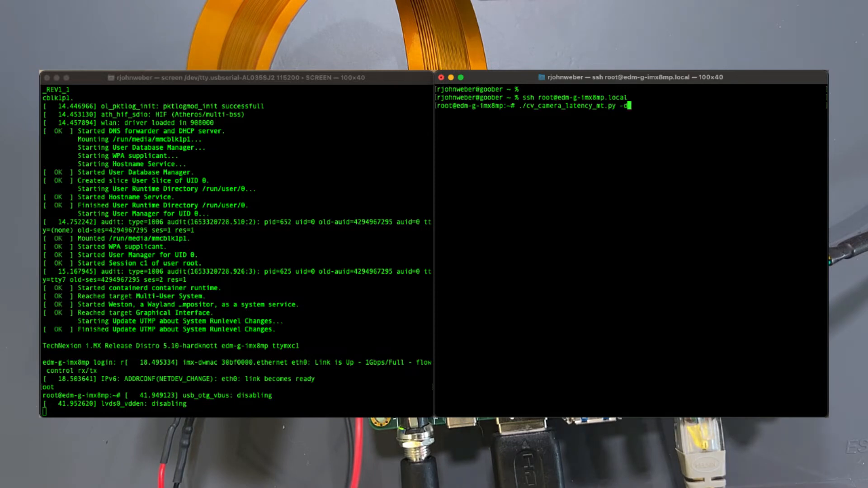
type("1")
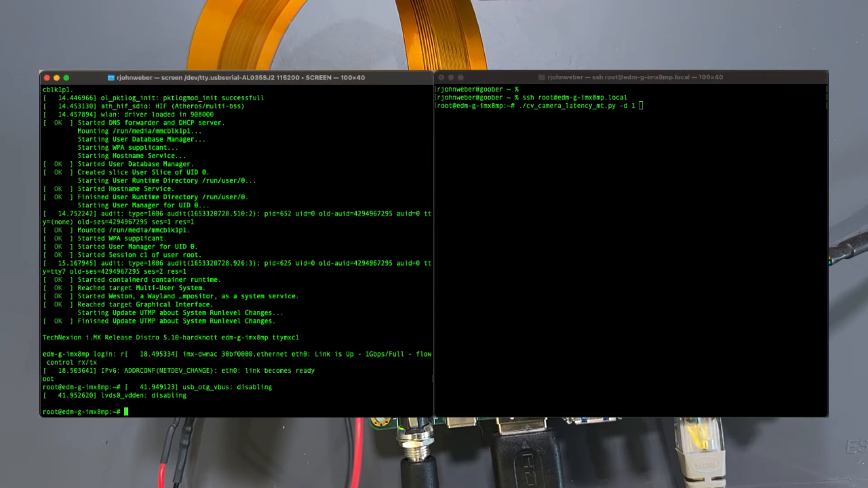
type("ls /dev/video*")
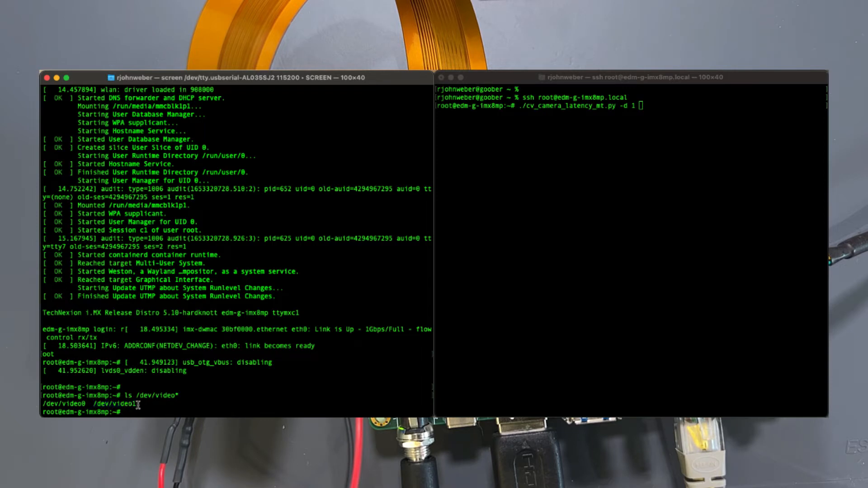
double_click(110, 404)
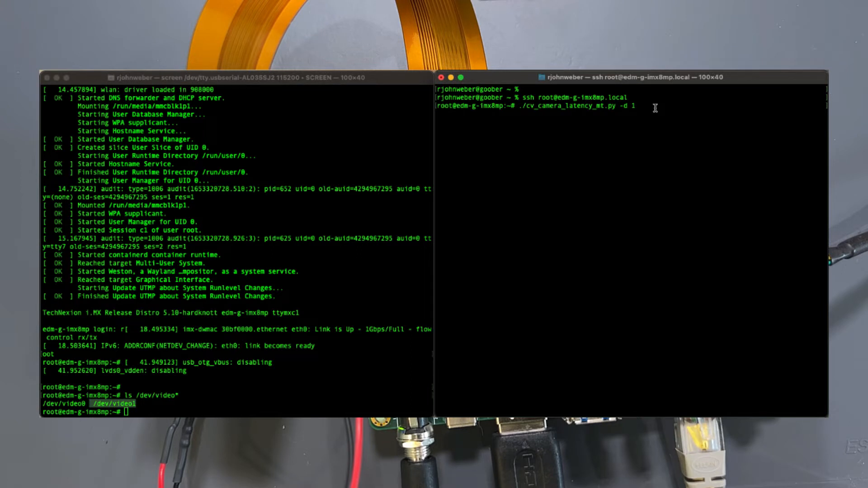
- Run the latency script at 1280x720 (about 28.7 FPS) and view perframedata1_1280x720.csv in vi
type("--width")
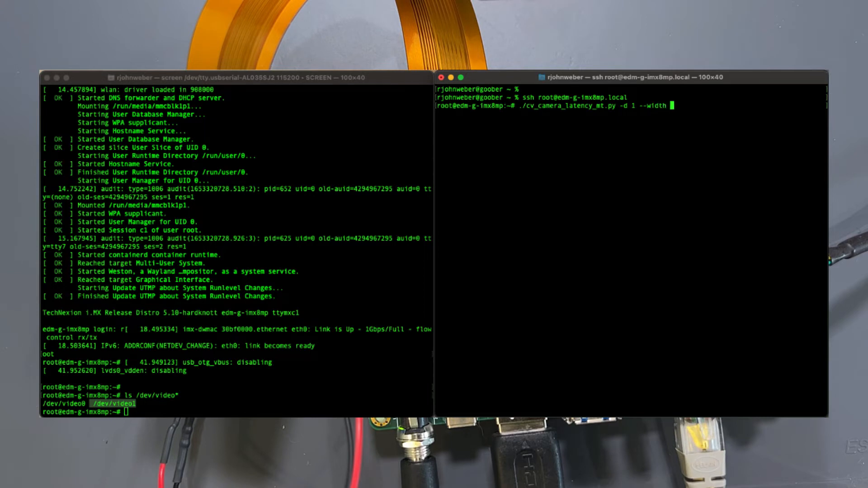
type("1280")
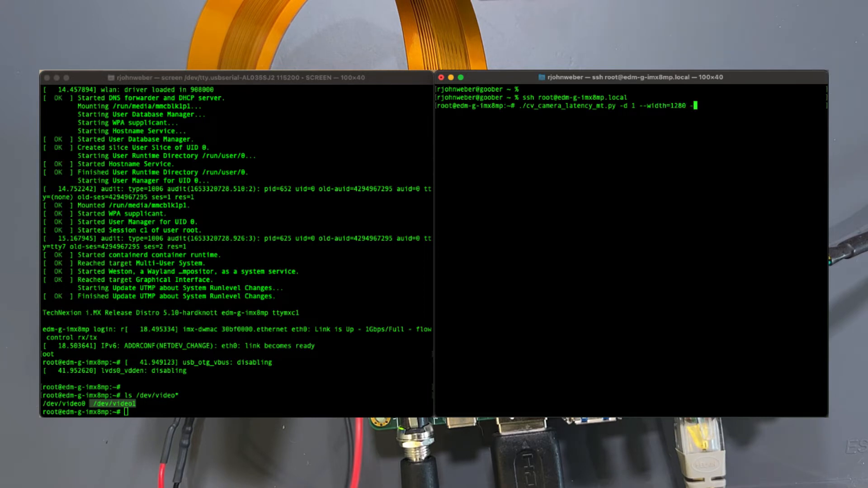
type("--height")
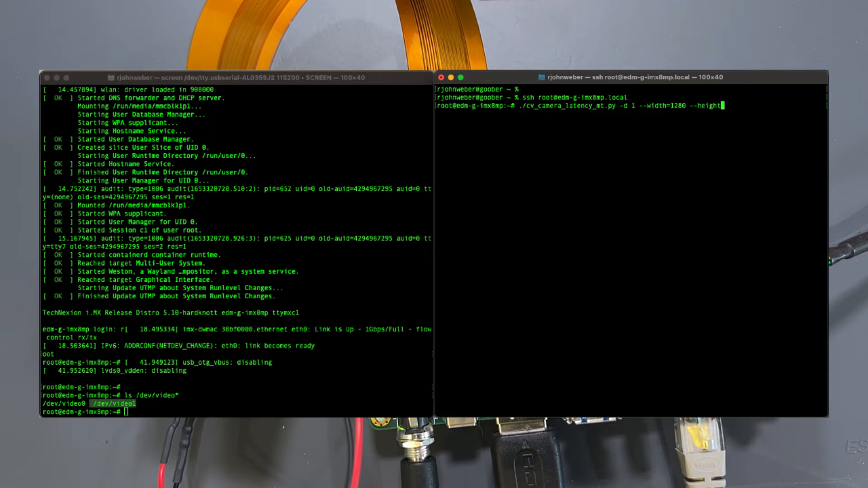
type("728")
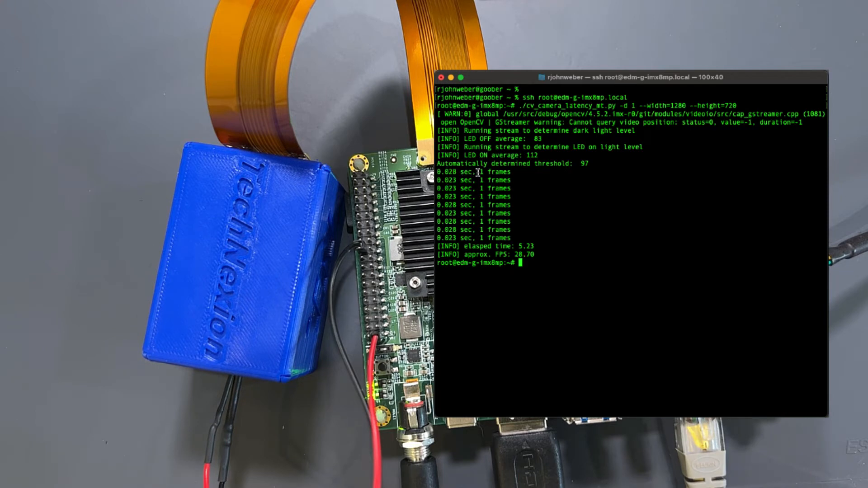
mouse_move(458, 227)
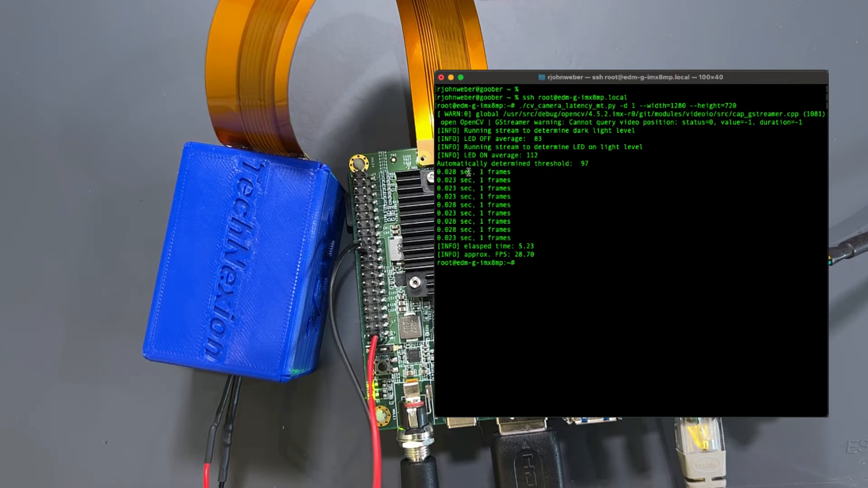
type("vi perframedata1_1280x720.csv")
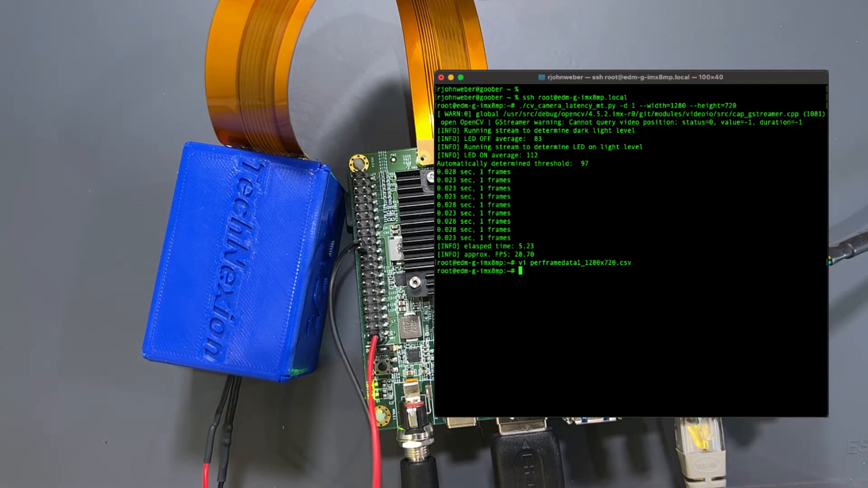
- Power off the board, reconnect, and rerun the latency script on device 1 at 1280x720
type("p")
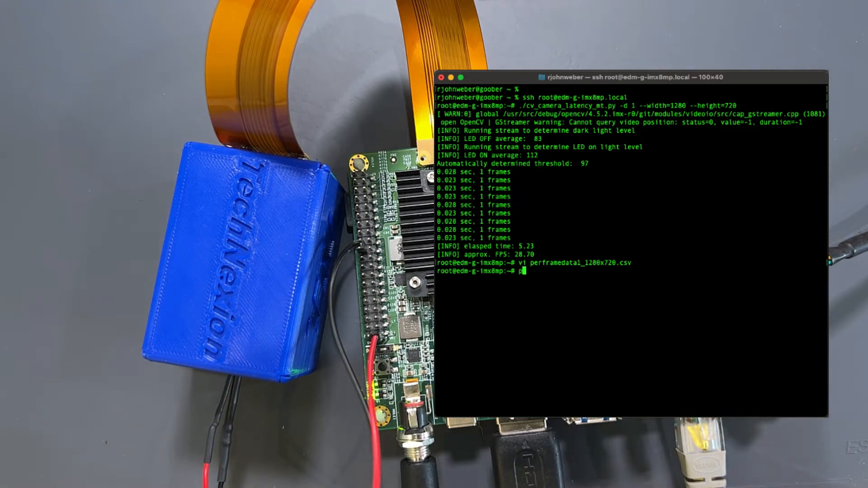
type("oweroff")
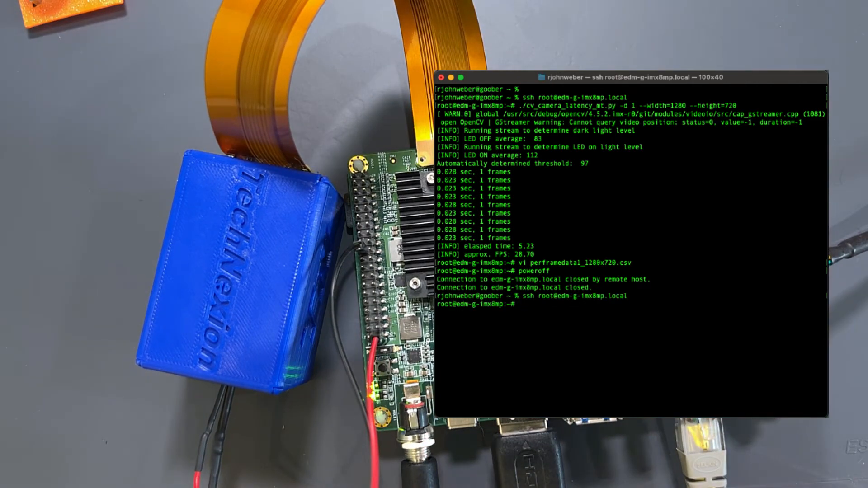
type("vi perframedata1_1280x720.csv")
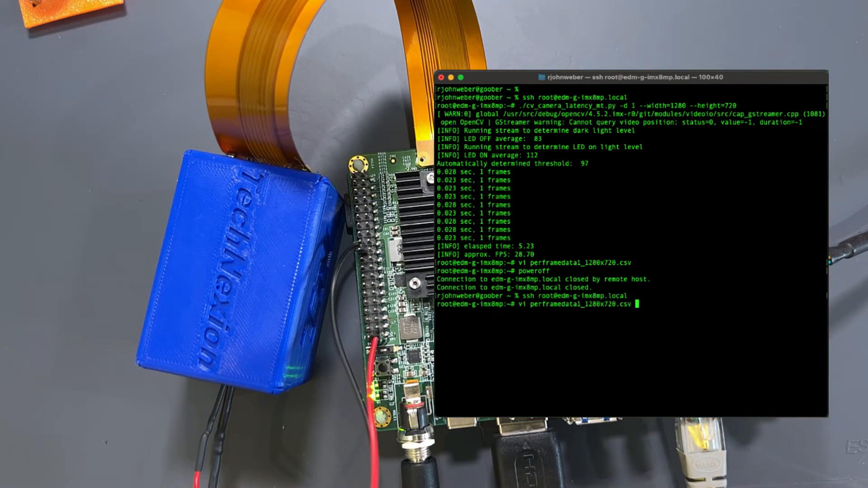
type("./cv_camera_latency_mt.py -d 1 --width=1280 --height=720")
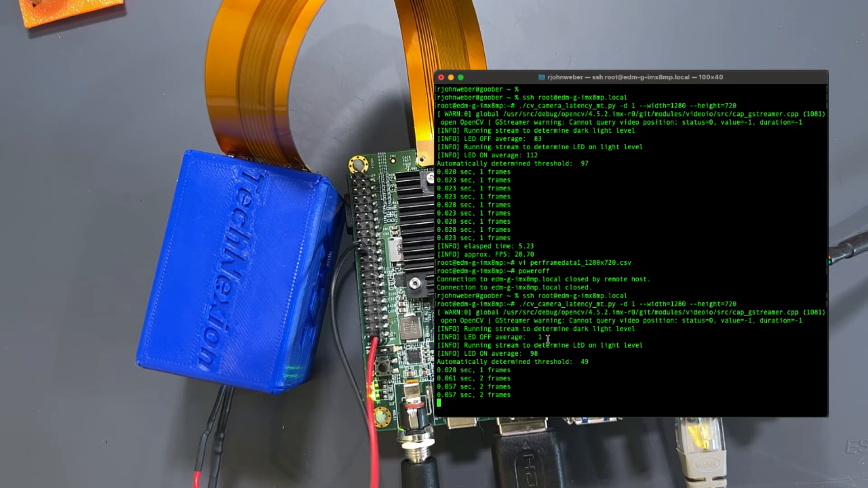
- Scroll through the second run's 0.057–0.061 s latency output finishing at 29.24 FPS
scroll("down", 3)
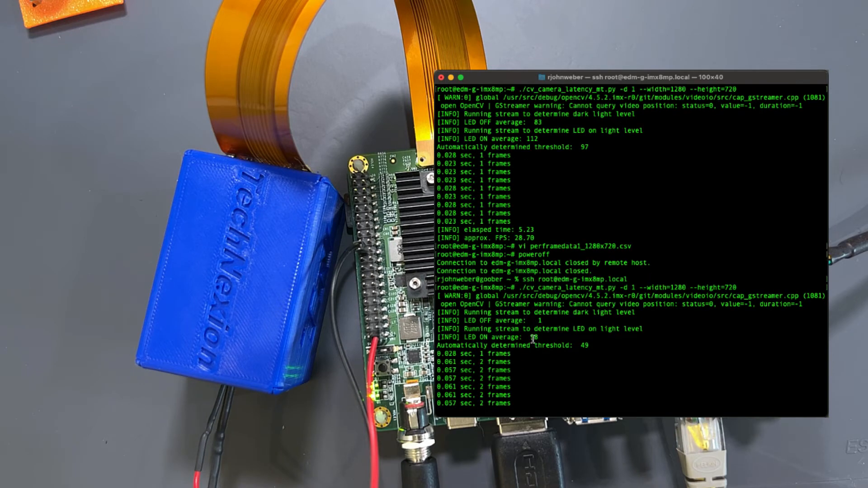
scroll("down", 3)
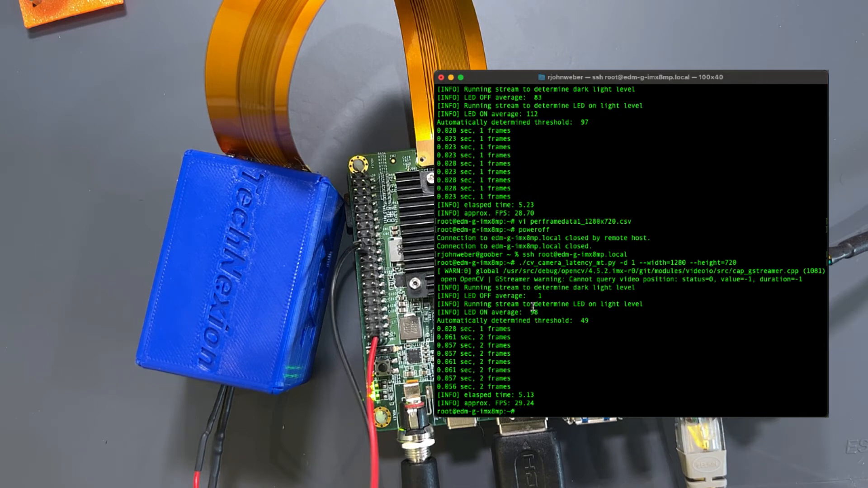
mouse_move(582, 320)
type("vi perframedatal_1280x720.csv")
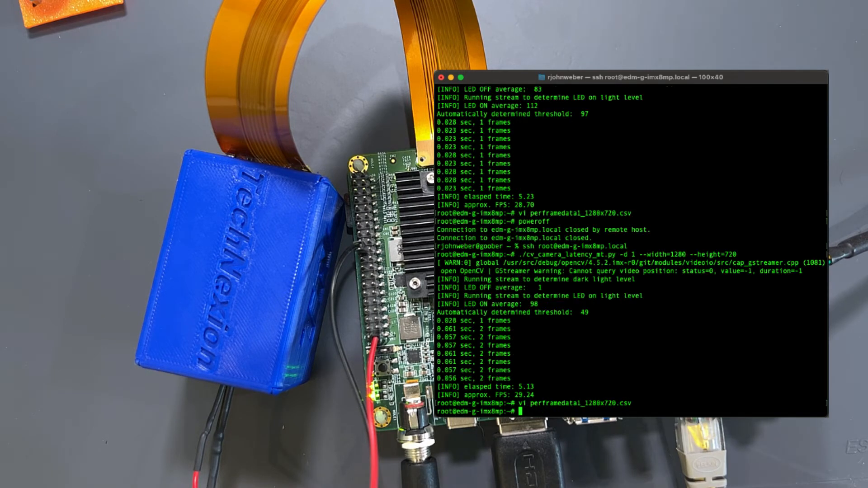
type("poweroff")
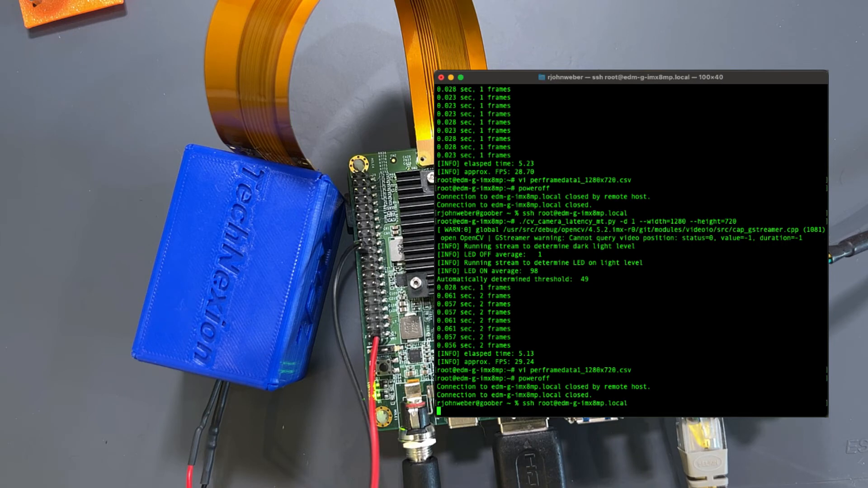
key("Return")
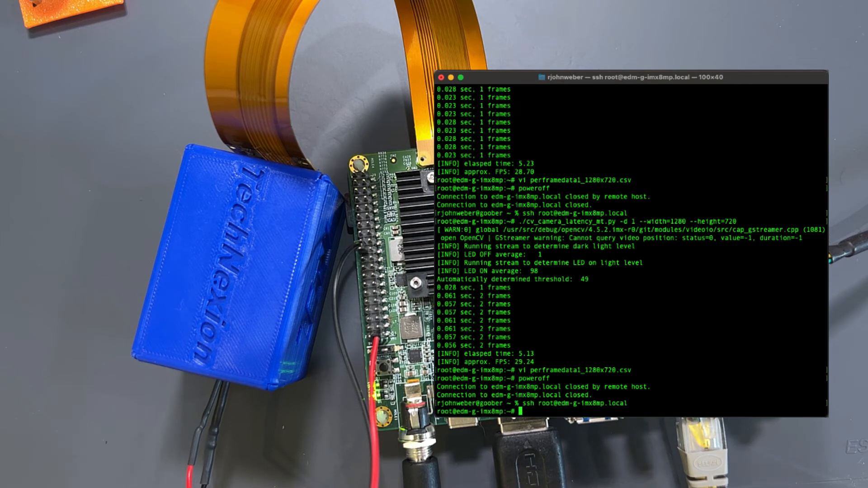
type("./cv_camera_latency_mt.py -d 1 --width=1280 --height=720")
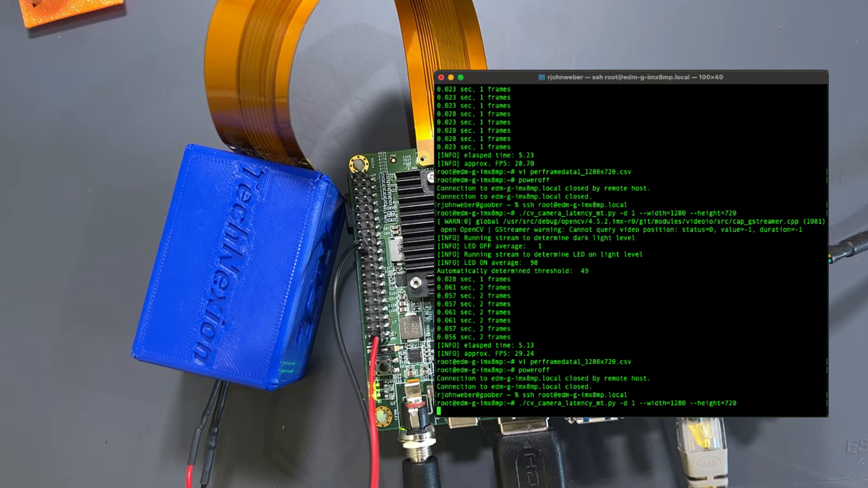
- Scroll the GStreamer preview and 28.58 FPS latency run output before the poweroff
scroll("down", 3)
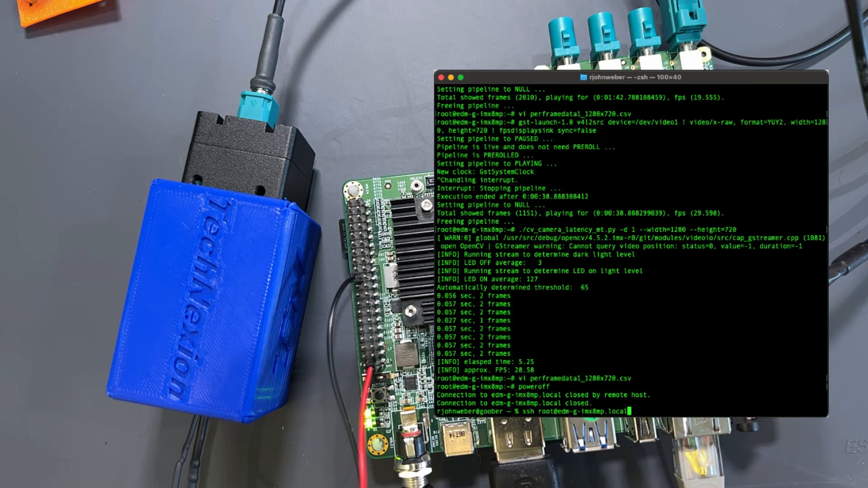
- After device 1 fails to open, rerun the 1280x720 latency script on device 0 and review its 0.057–0.061 s readings
type("vi perframedata1_1280x720.csv")
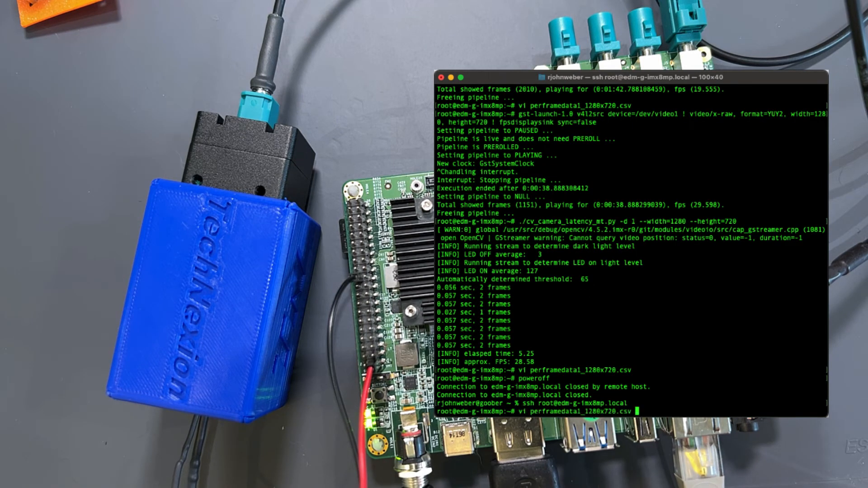
type("./cv_camera_latency_mt.py -d 1 --width=1280 --height=720")
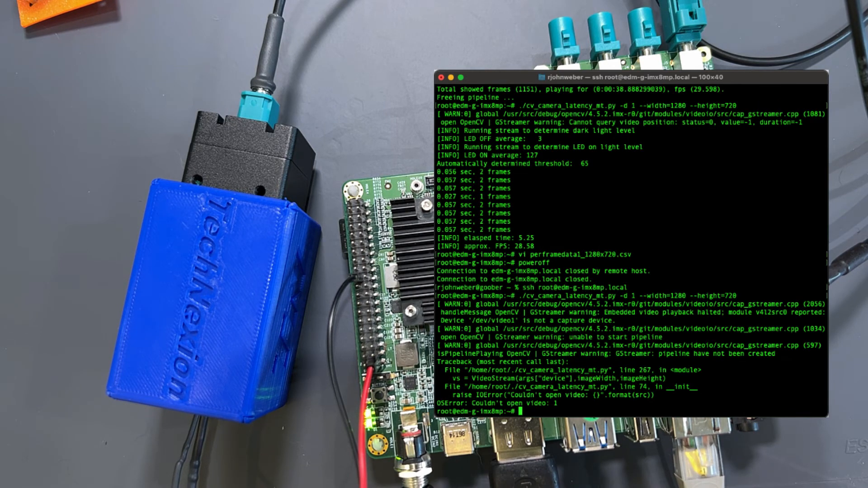
type("./cv_camera_latency_mt.py -d 1 --width=1280 --height=720")
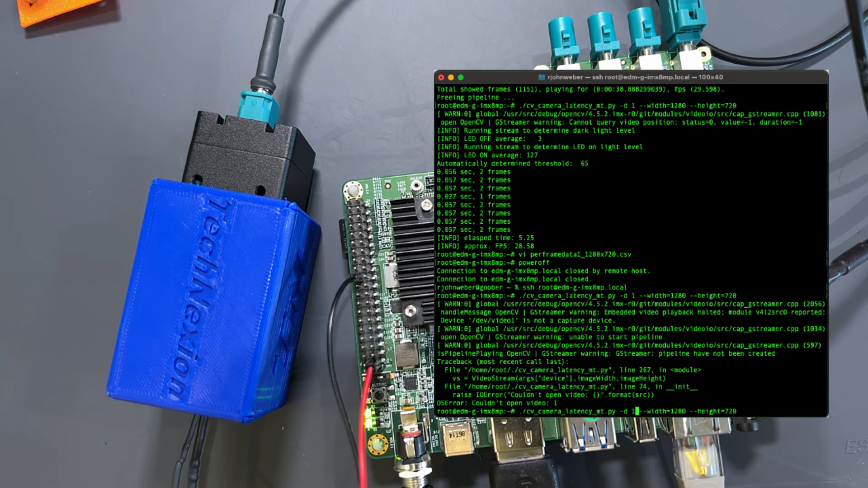
type("0")
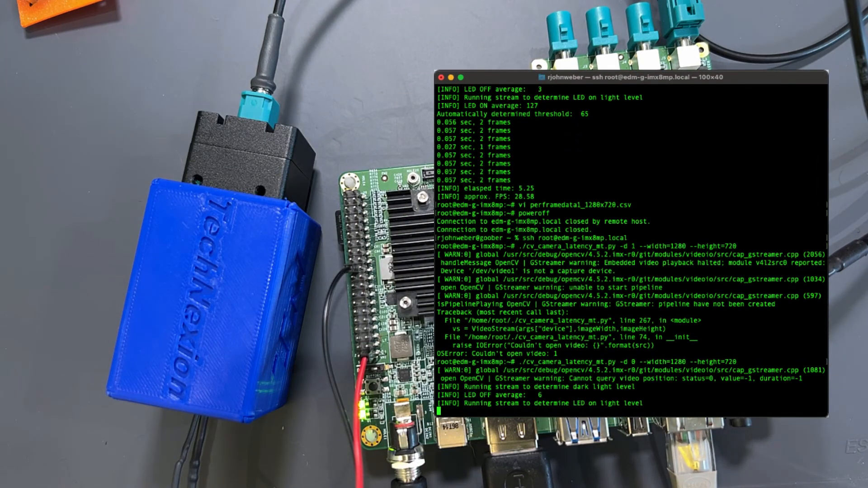
scroll("down", 3)
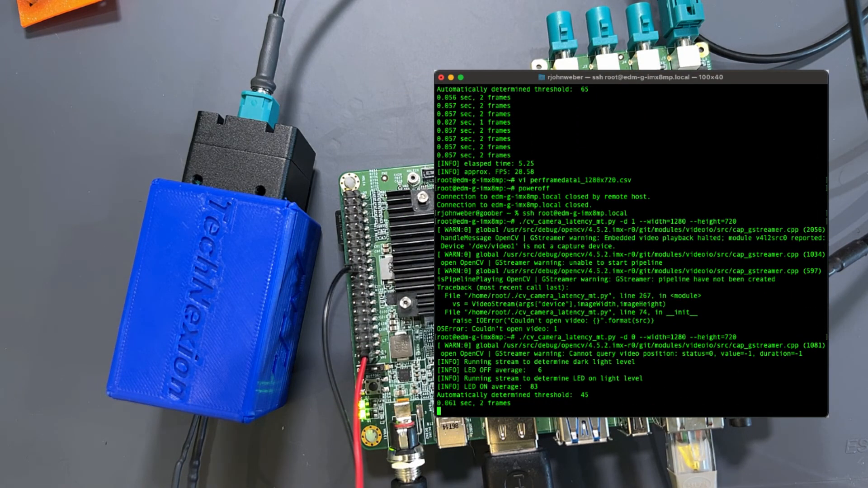
scroll("down", 3)
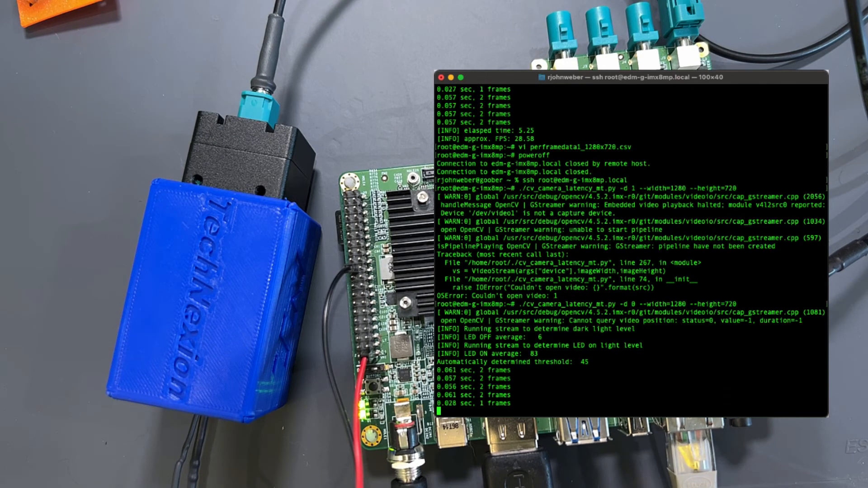